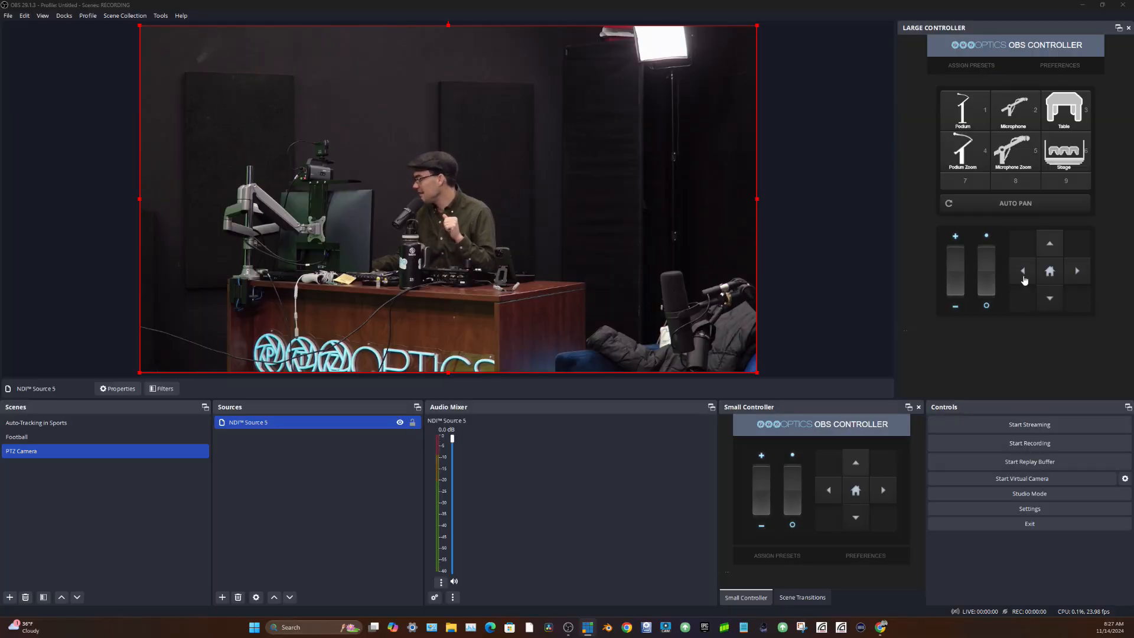
Step: Test-pan the PTZ camera left and right from the docked controller and return it home
click(1077, 270)
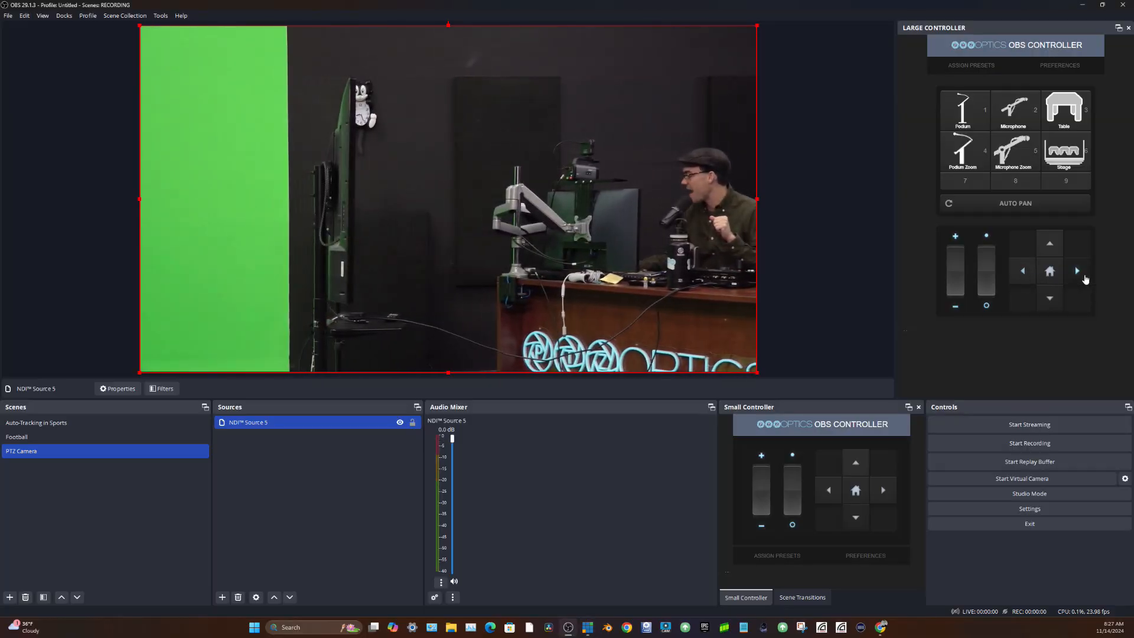
click(1077, 270)
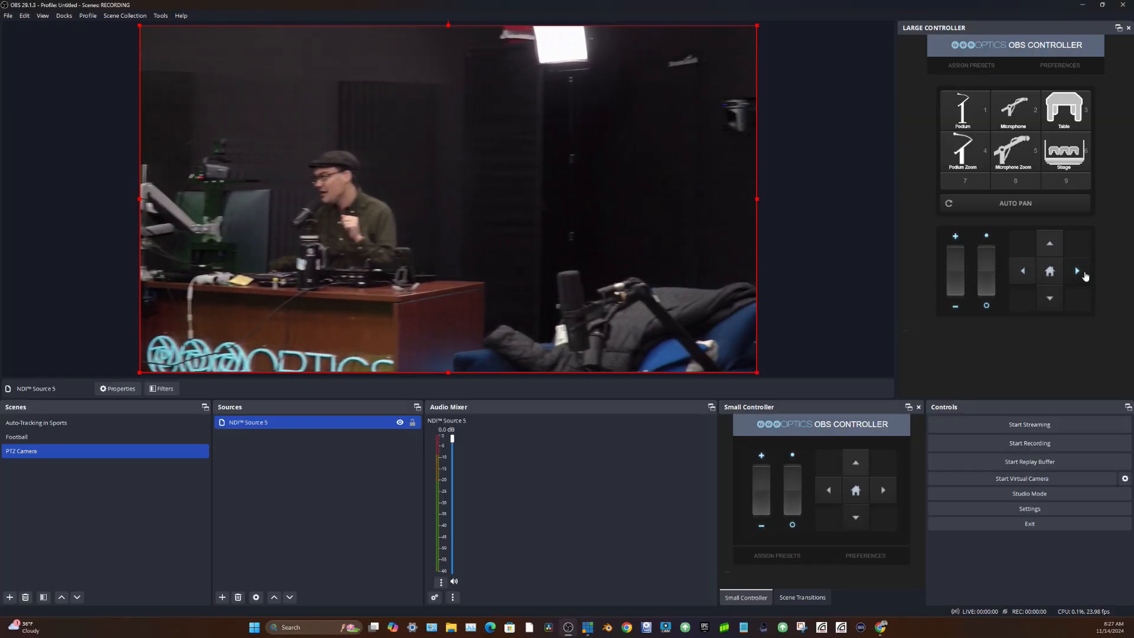
click(1023, 270)
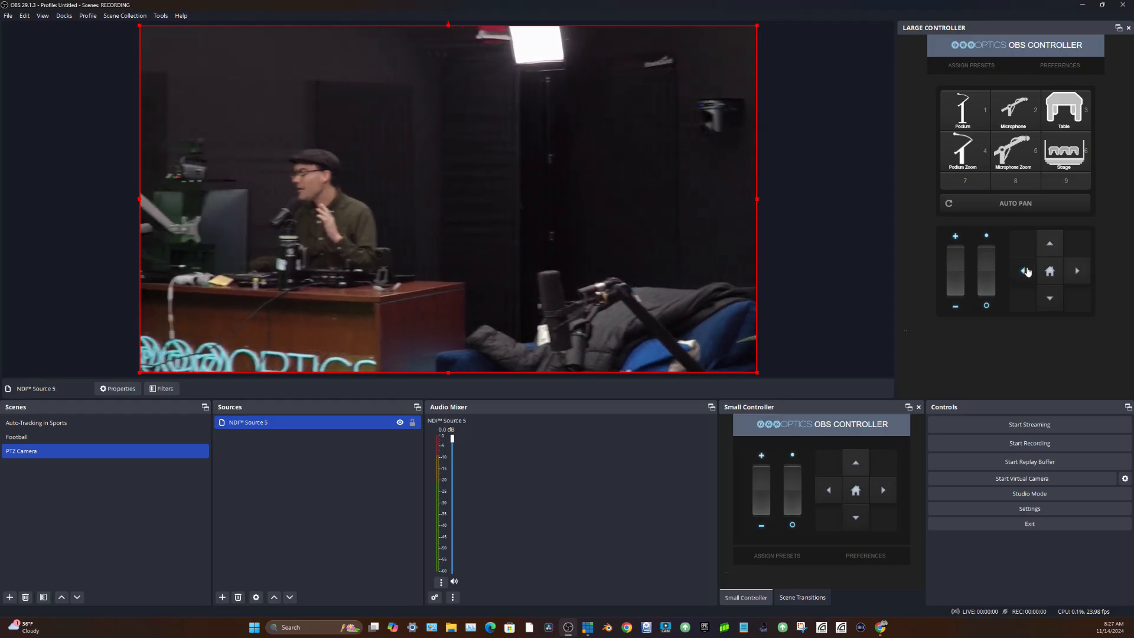
click(1023, 271)
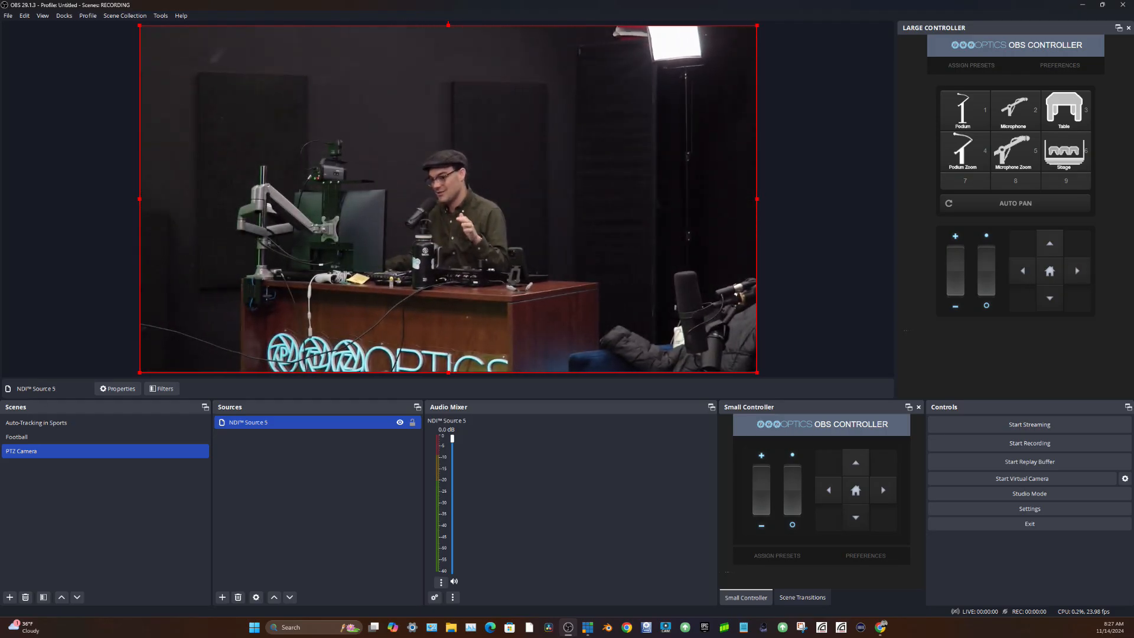
click(17, 435)
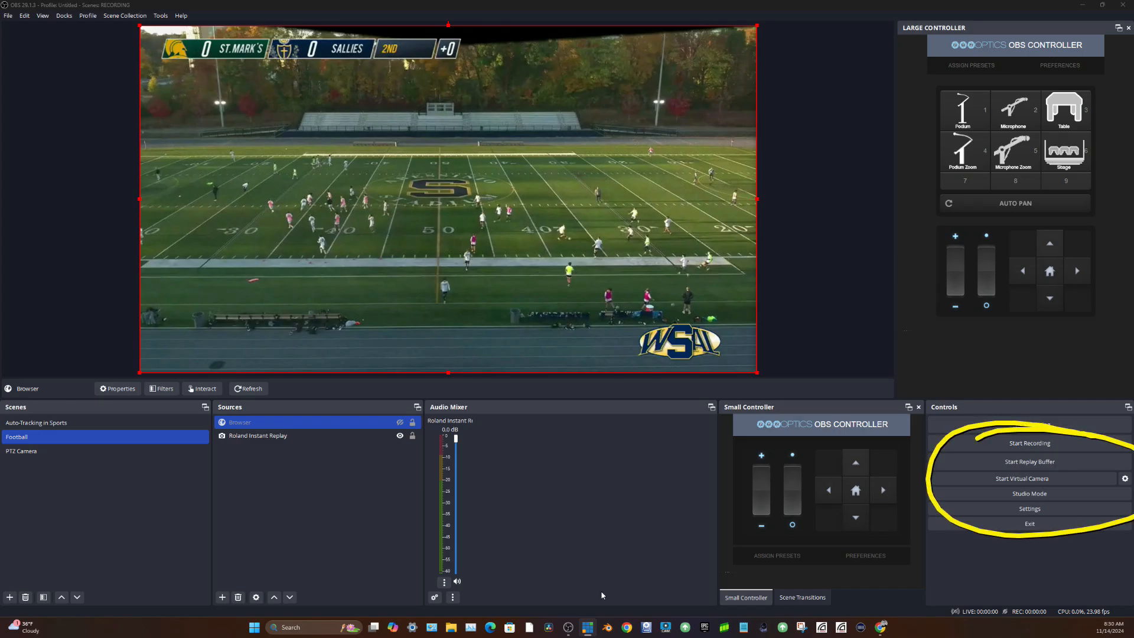
mouse_move(1028, 462)
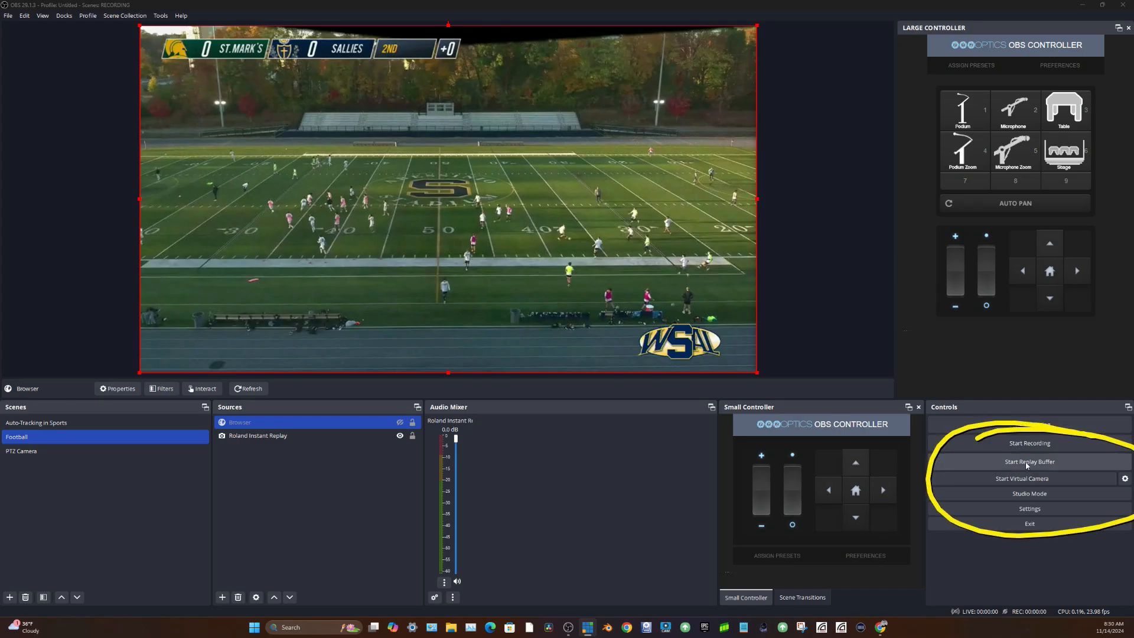
Step: Keep Replay Buffer enabled in Output settings with a 20 s maximum replay time and confirm
click(9, 16)
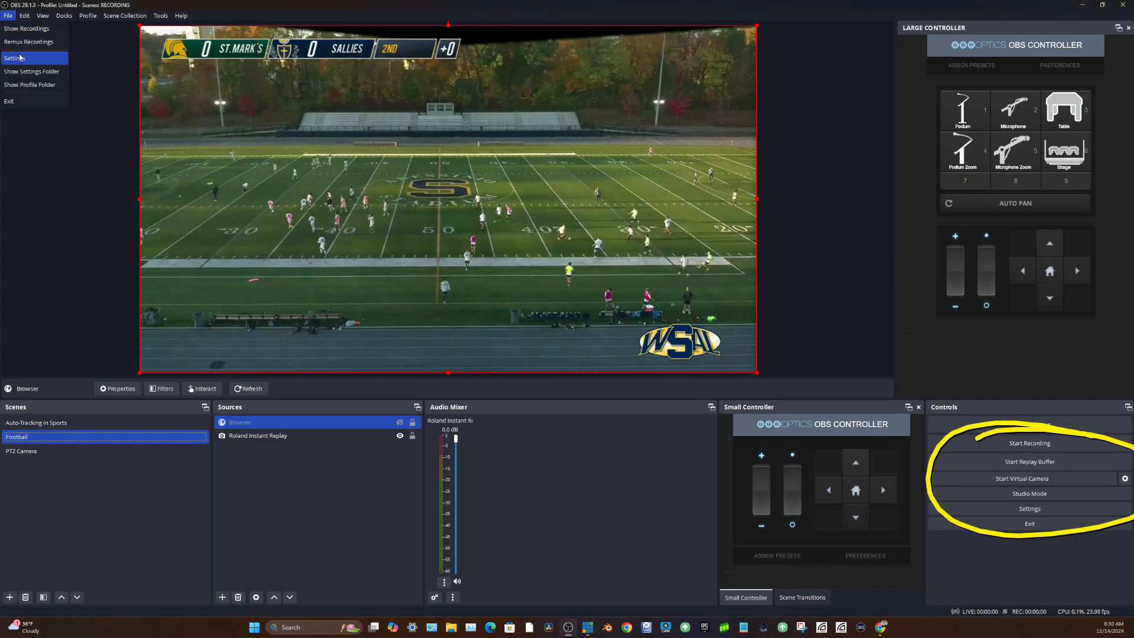
click(13, 58)
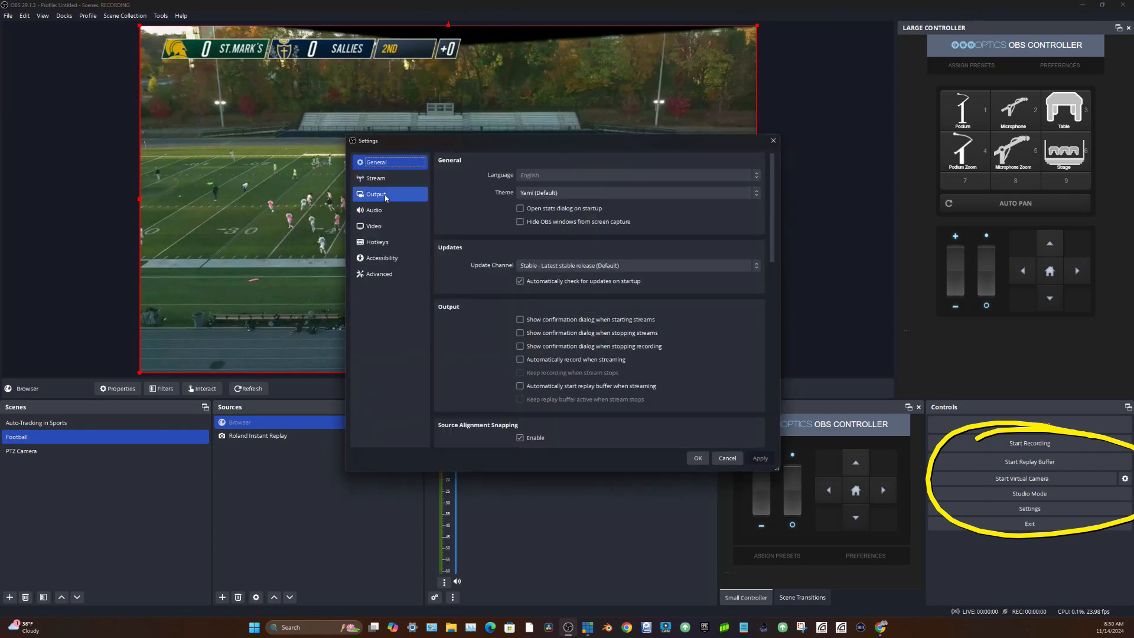
click(376, 194)
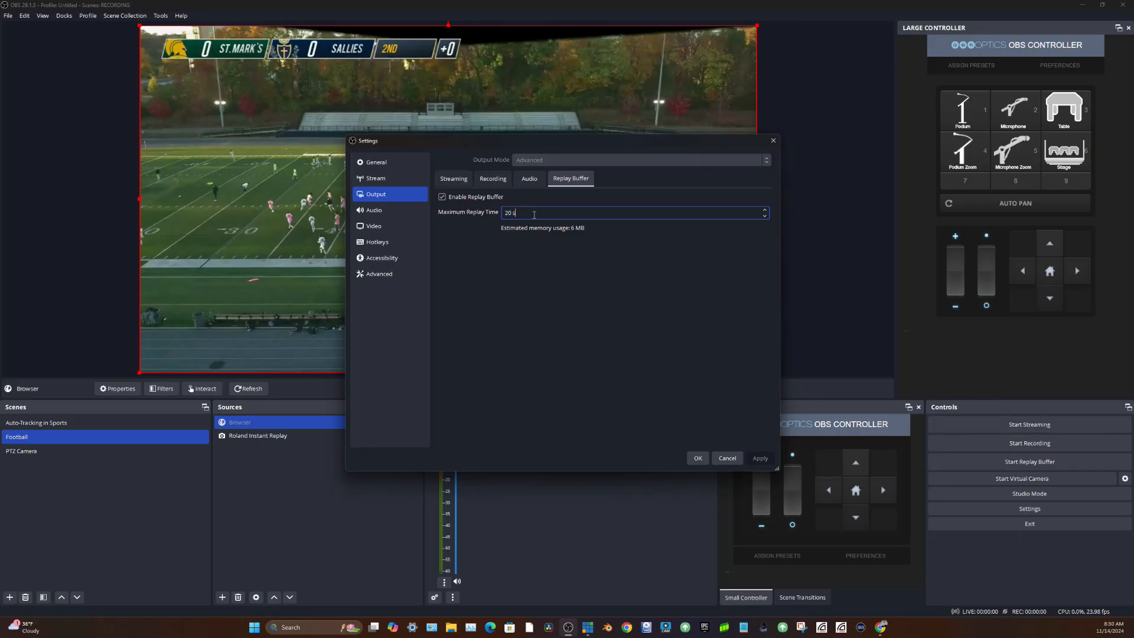
mouse_move(697, 458)
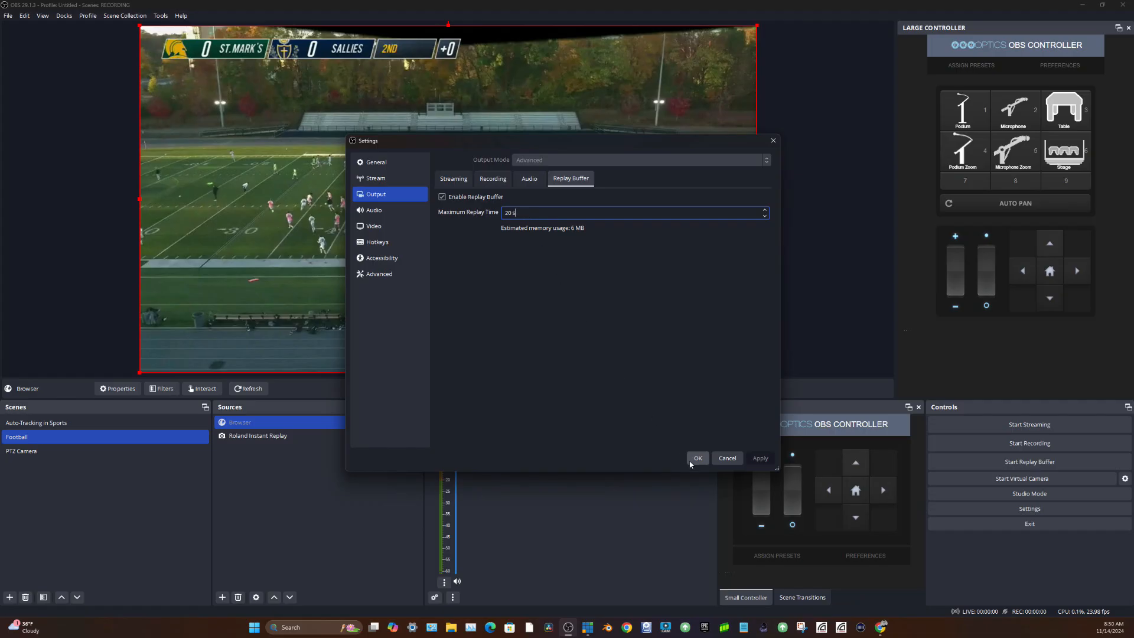
click(697, 458)
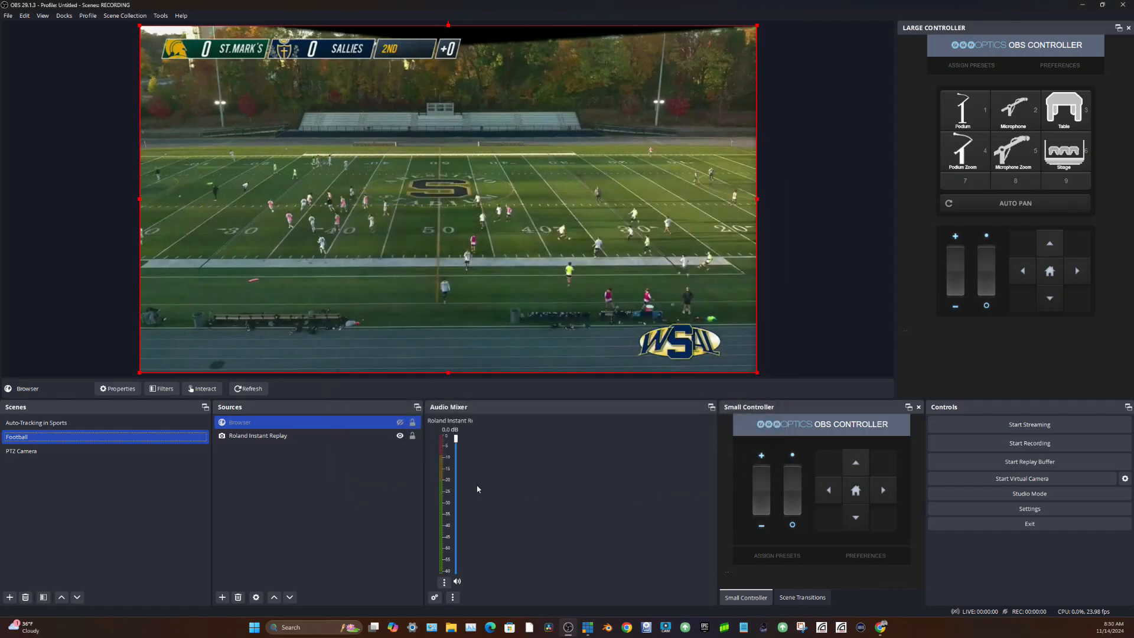
mouse_move(472, 487)
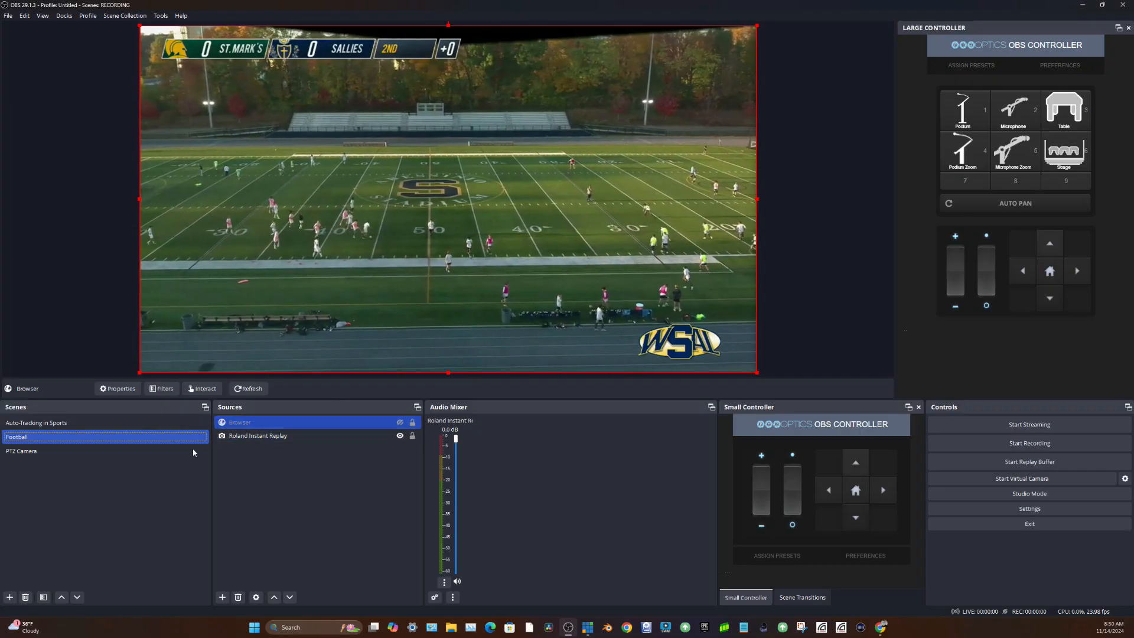
Step: Make the PTZ Camera scene active so the studio desk NDI feed shows in the preview
click(37, 422)
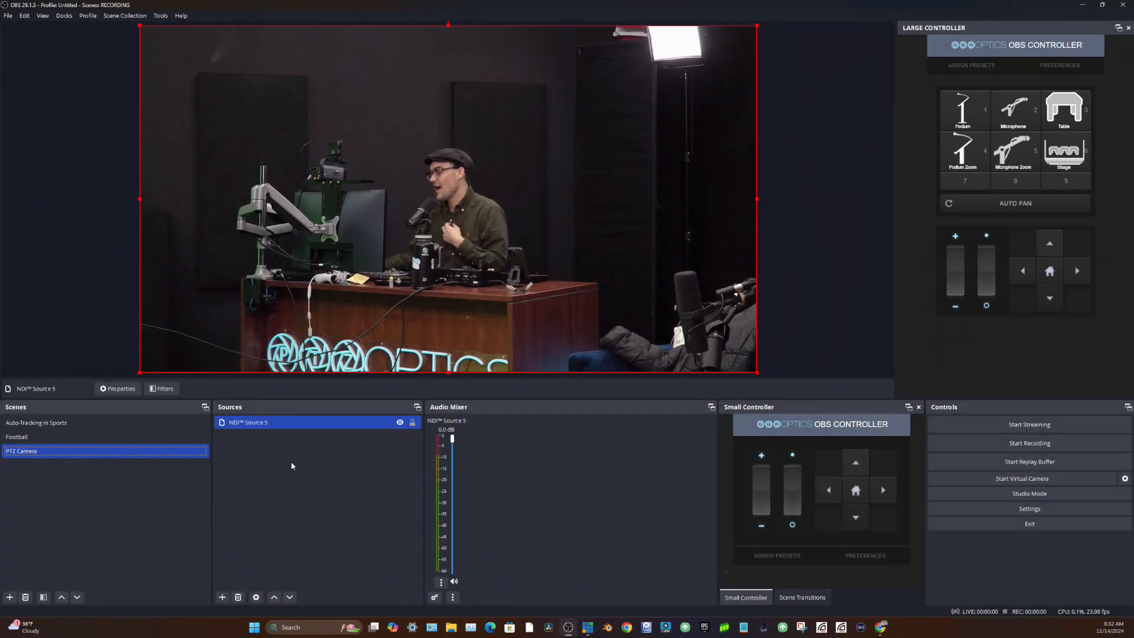
click(222, 597)
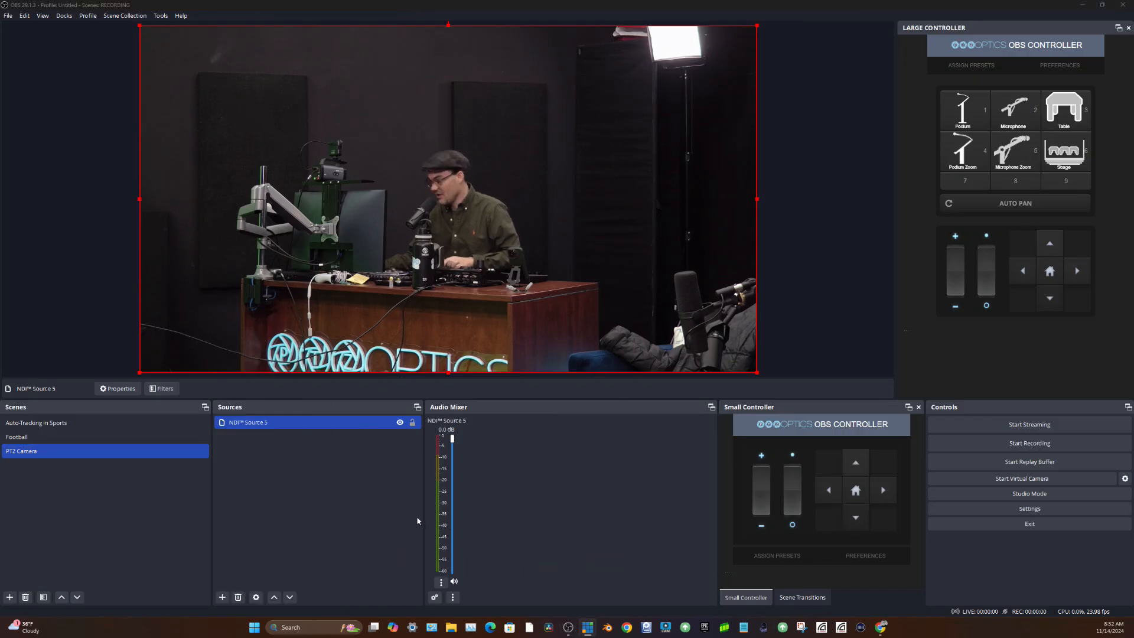
Step: Add an NDI source pulling from MOVE4K20XBACK1 (Chan 1, 192.168.21.78) at Highest bandwidth
click(222, 597)
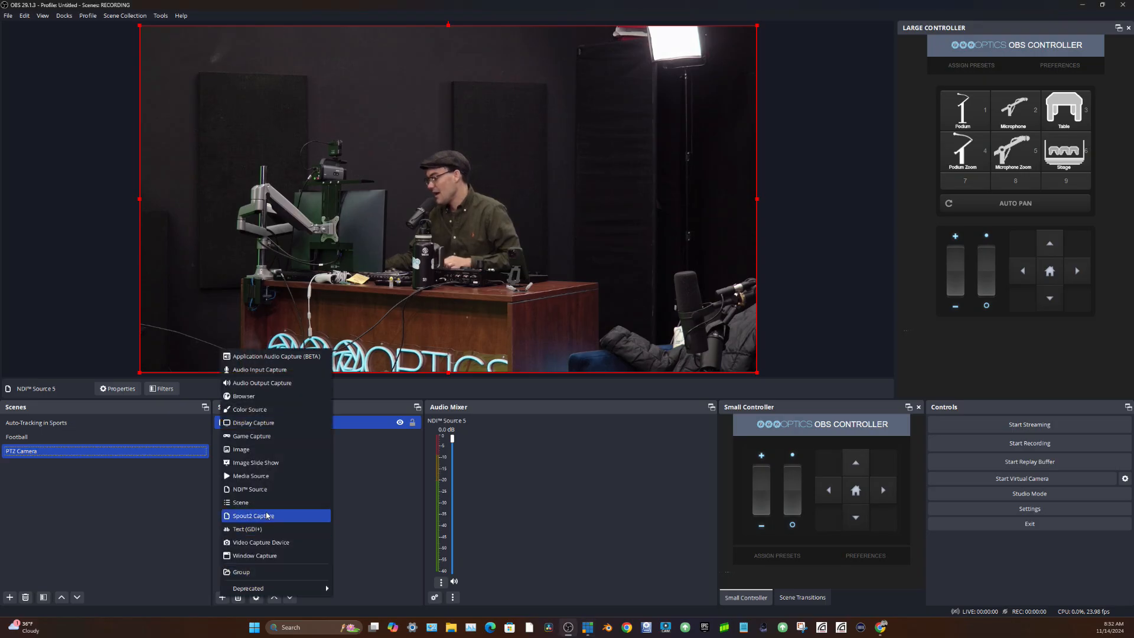
click(249, 489)
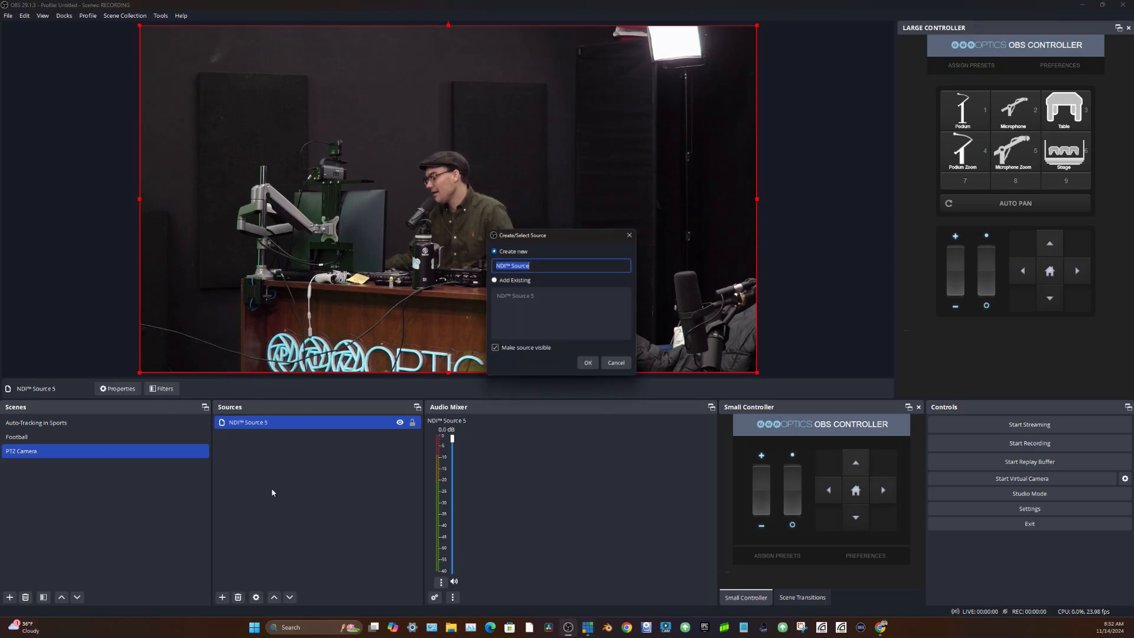
click(587, 363)
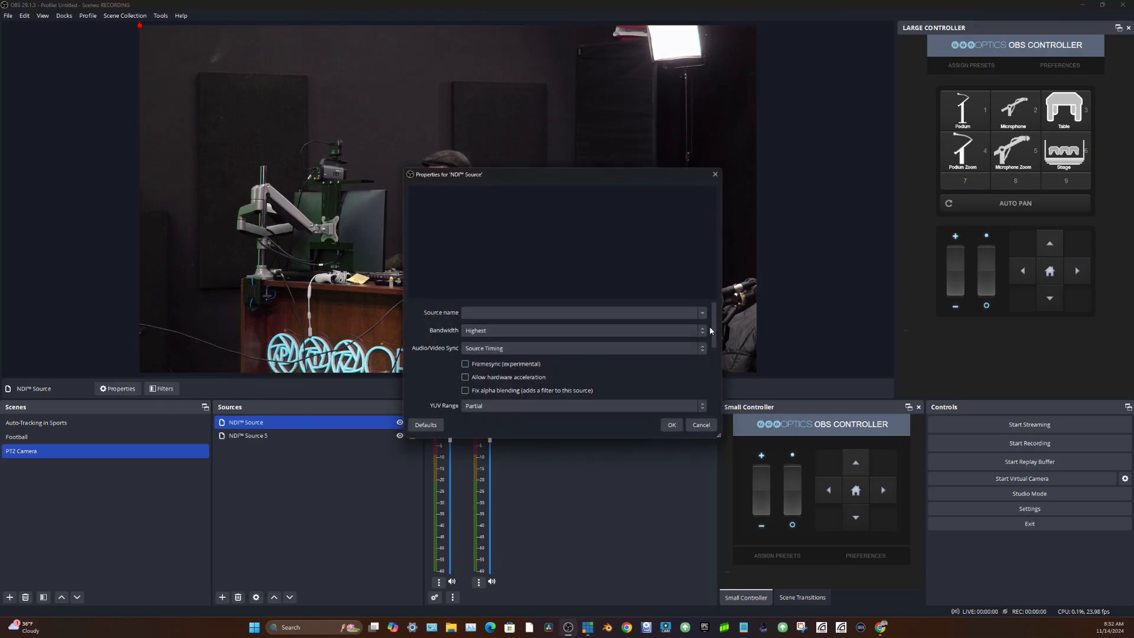
click(699, 312)
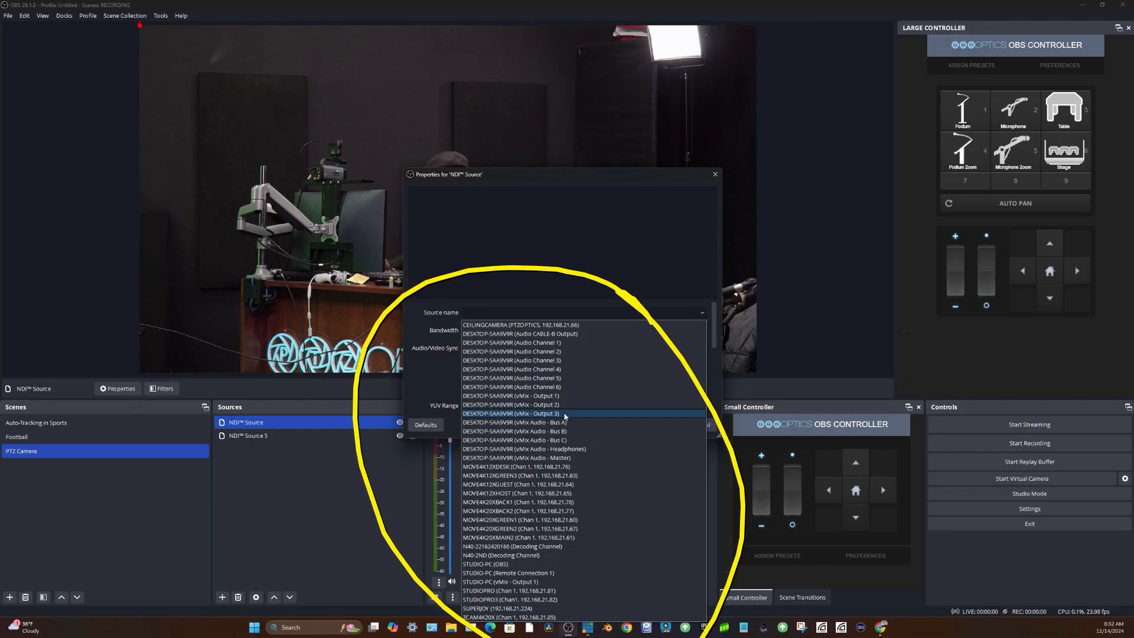
mouse_move(545, 555)
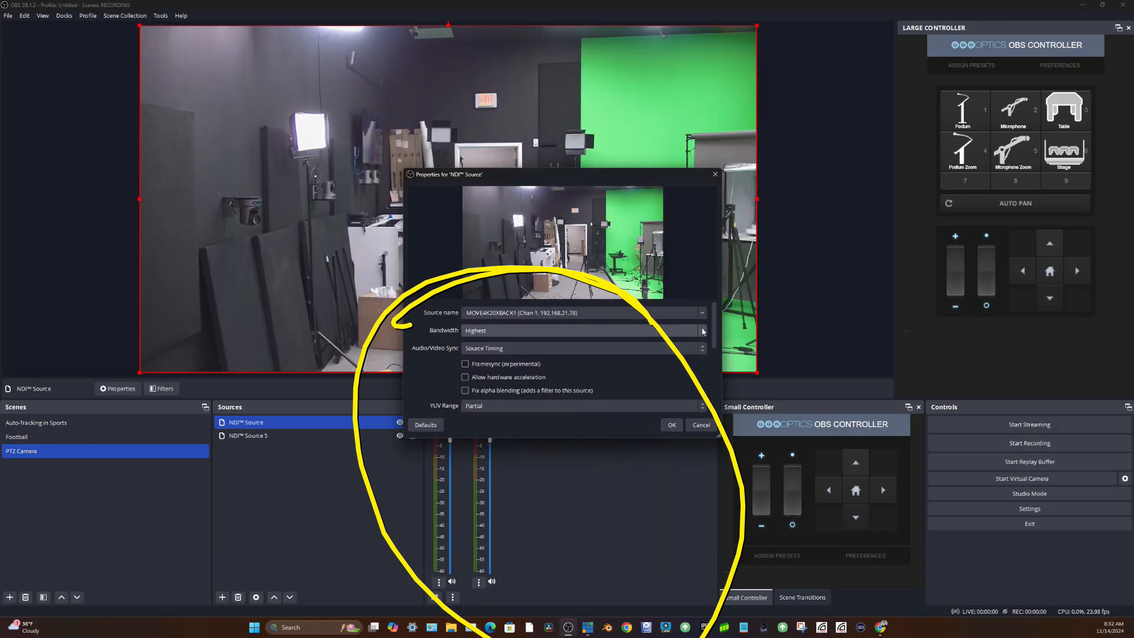
mouse_move(472, 342)
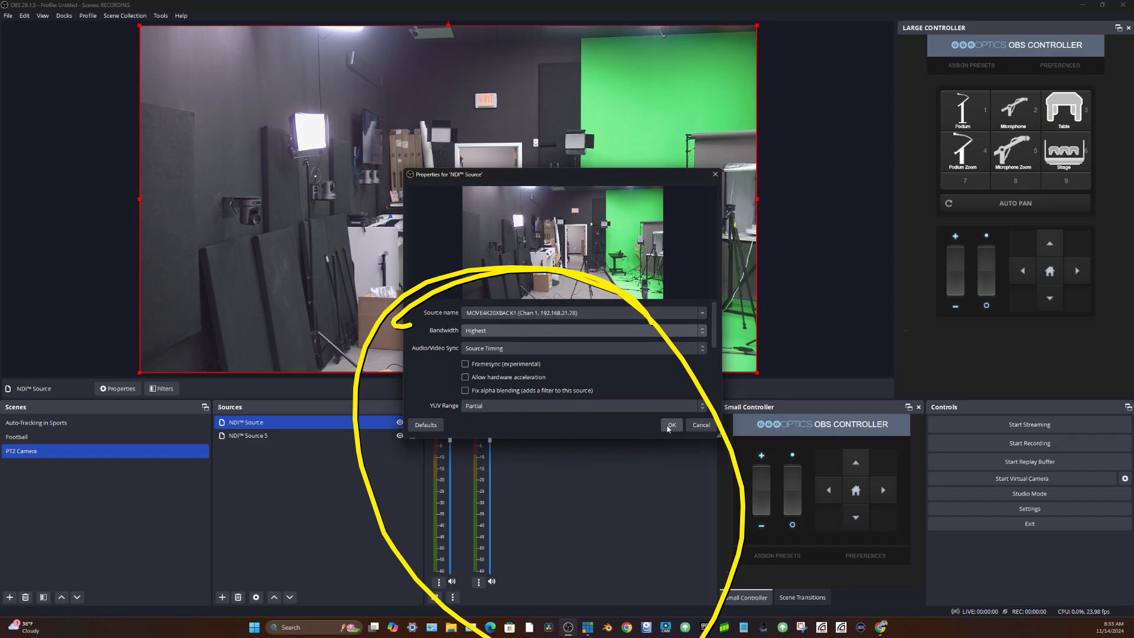
click(670, 425)
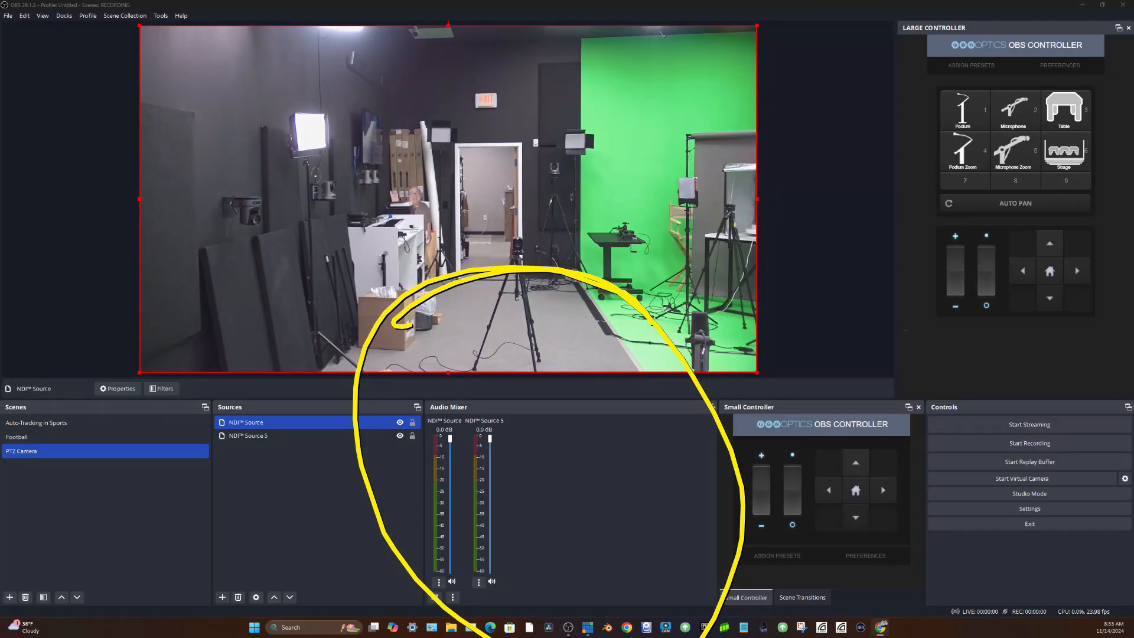
Step: Hide the first NDI source and read NDI Source 5's camera IP address from its Properties
click(489, 627)
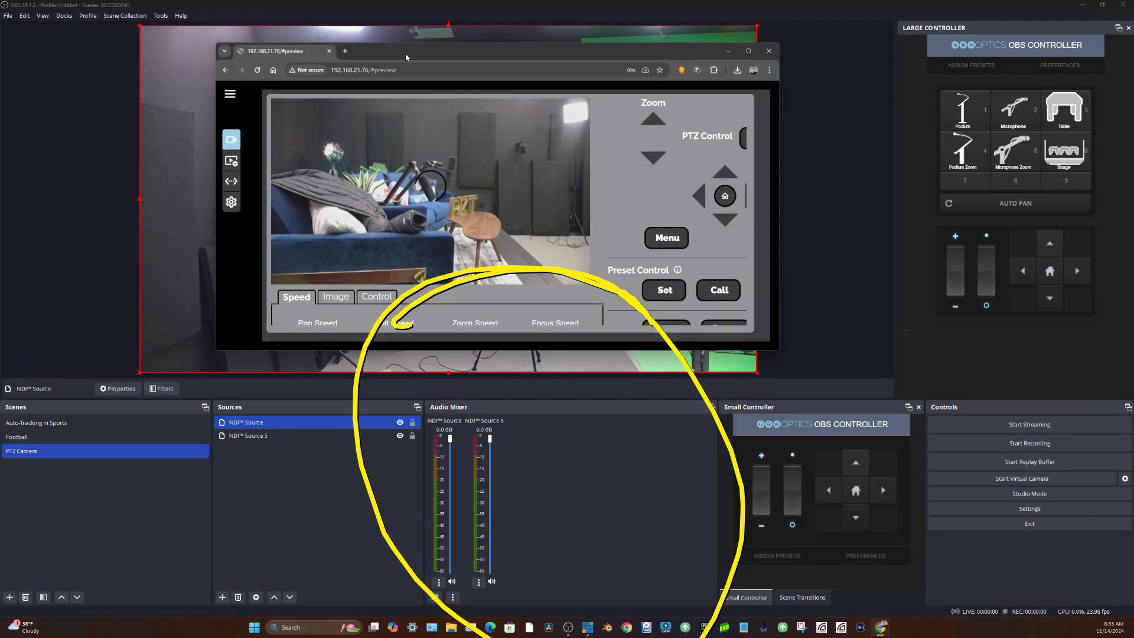
click(769, 51)
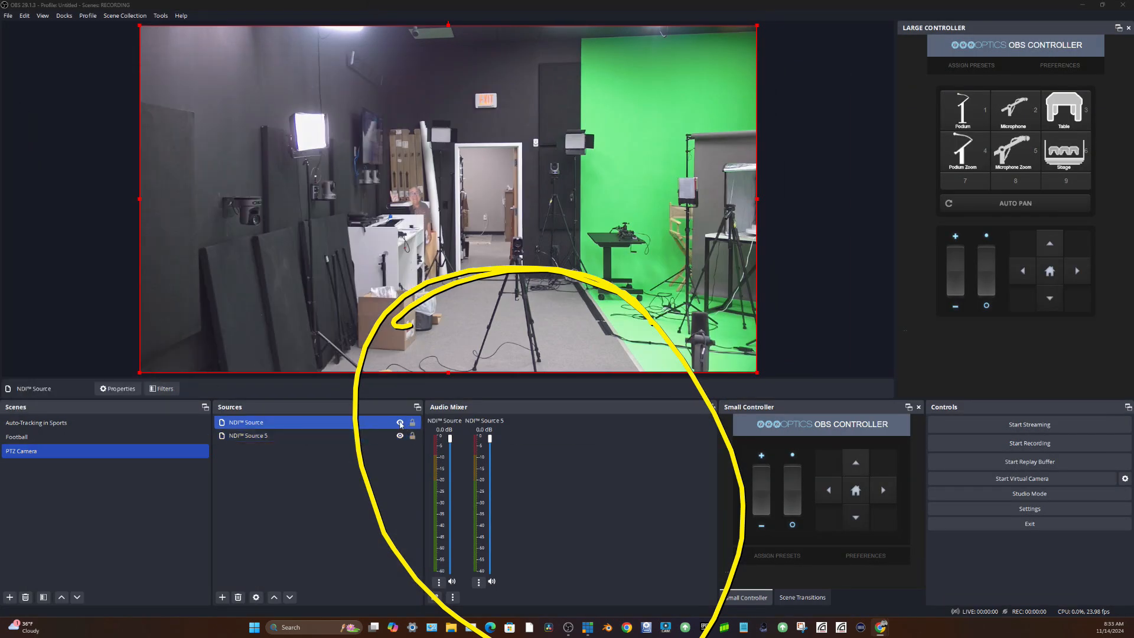
double_click(248, 436)
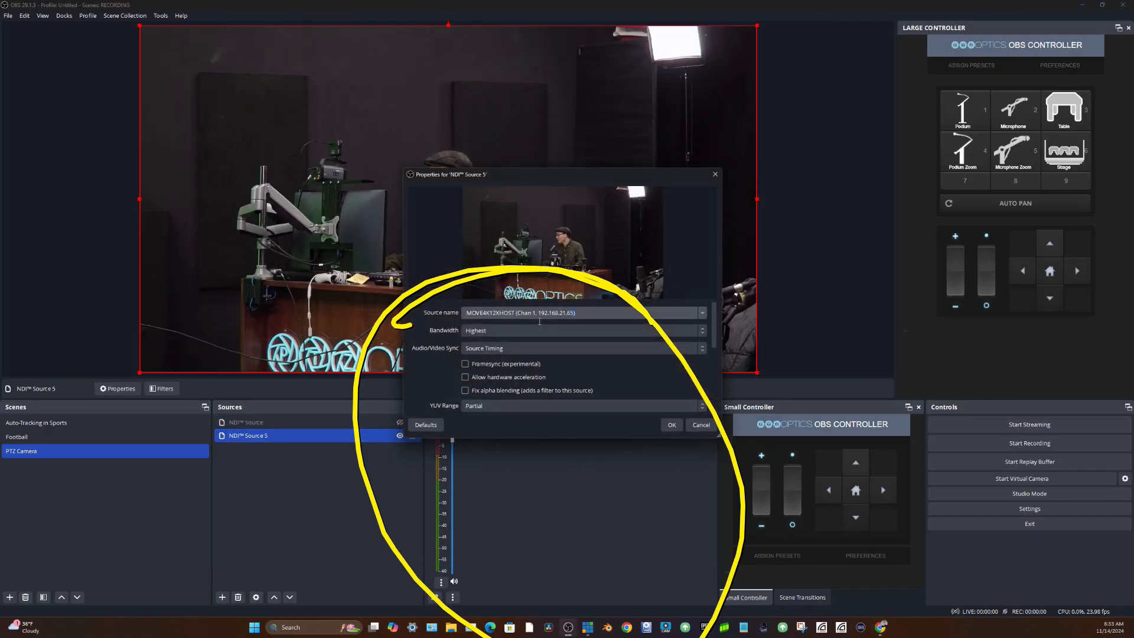
double_click(556, 312)
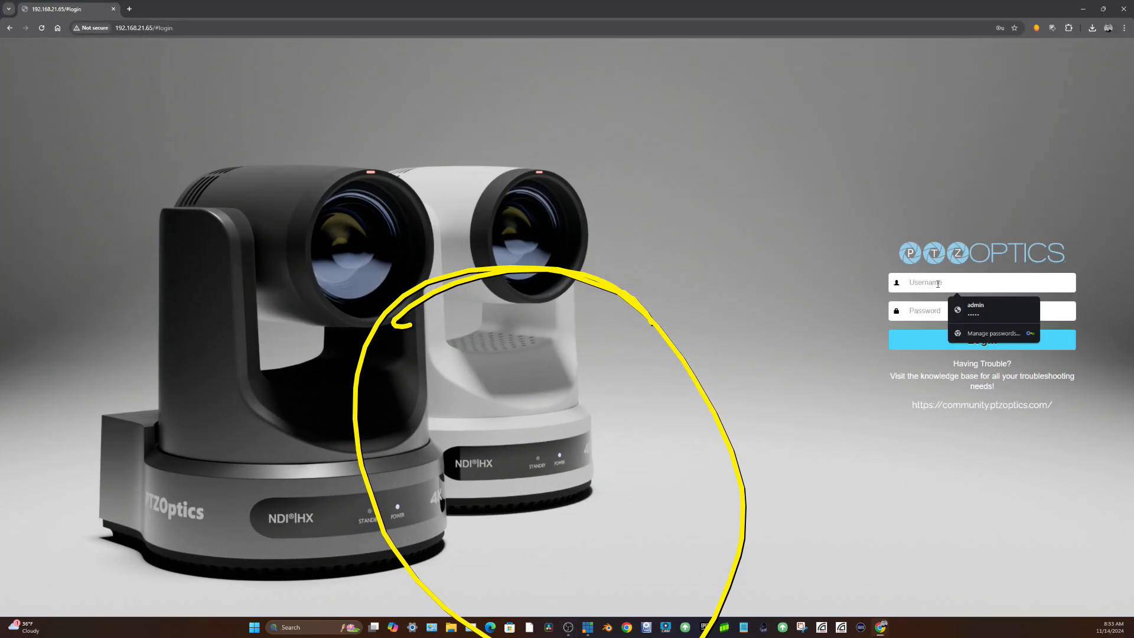
Step: Log into the PTZOptics camera as admin, send it home, and view Video Config > Audio & Video
click(975, 305)
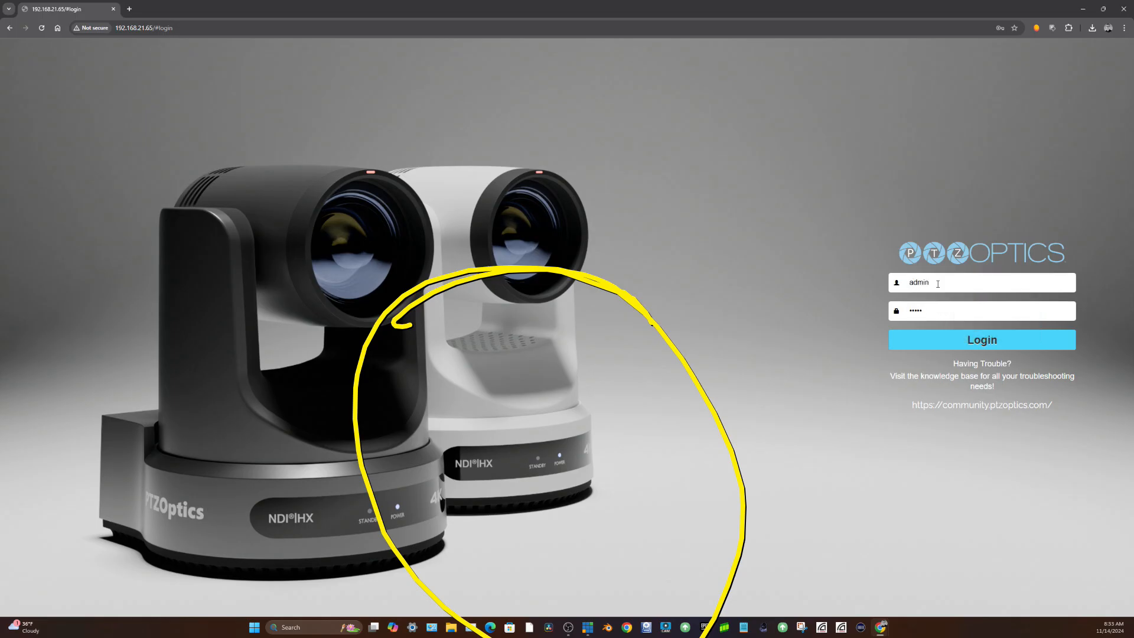
click(980, 339)
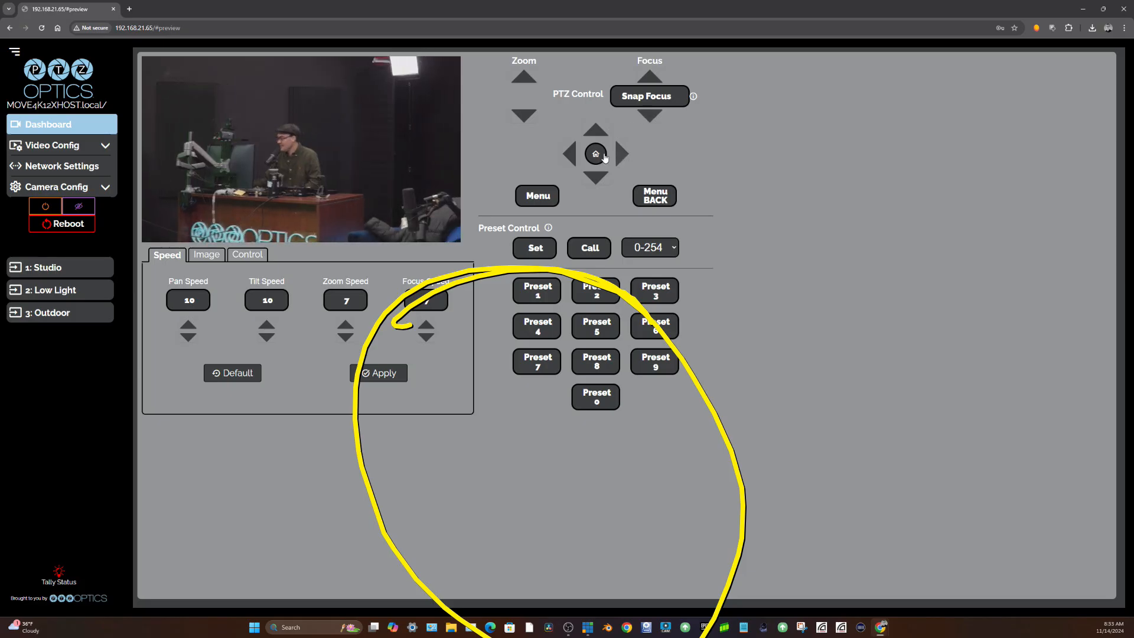
click(567, 153)
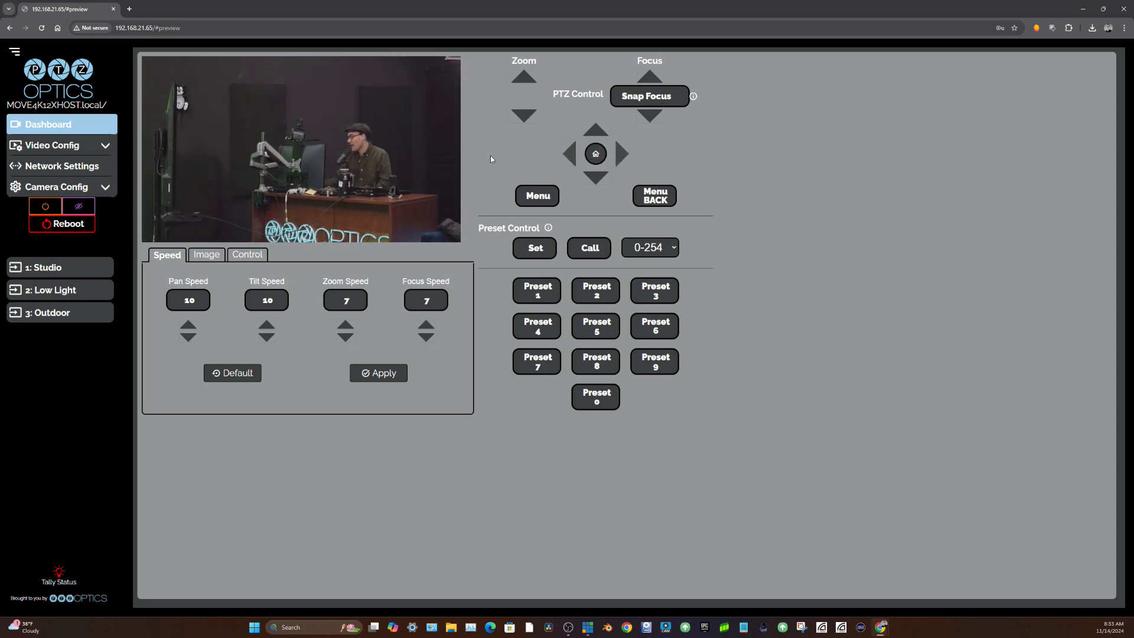
click(51, 146)
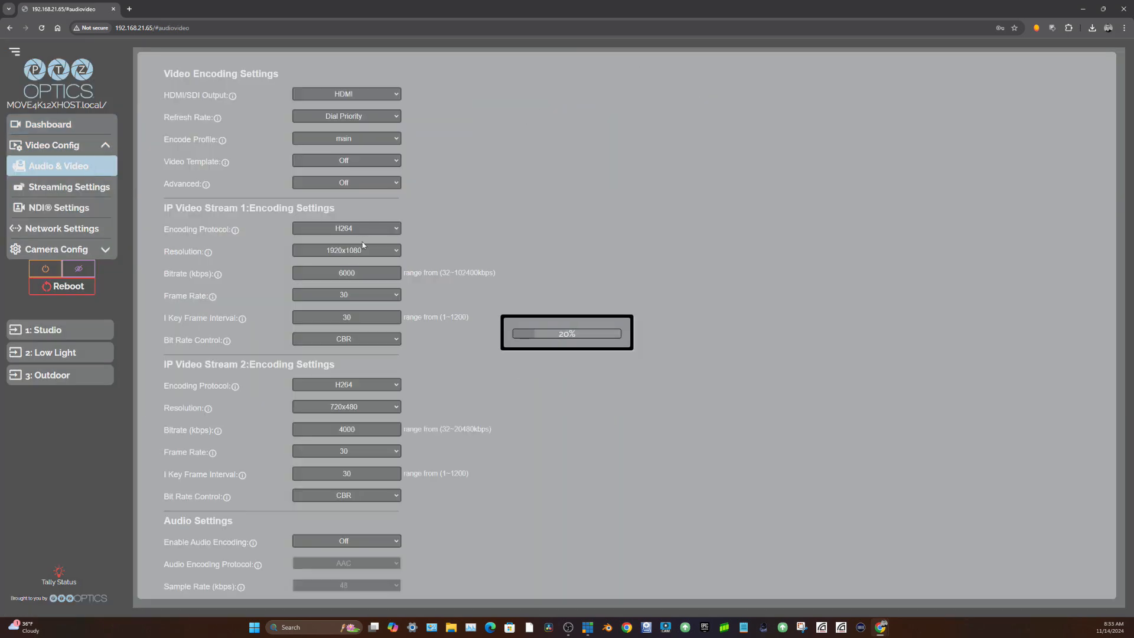
click(346, 295)
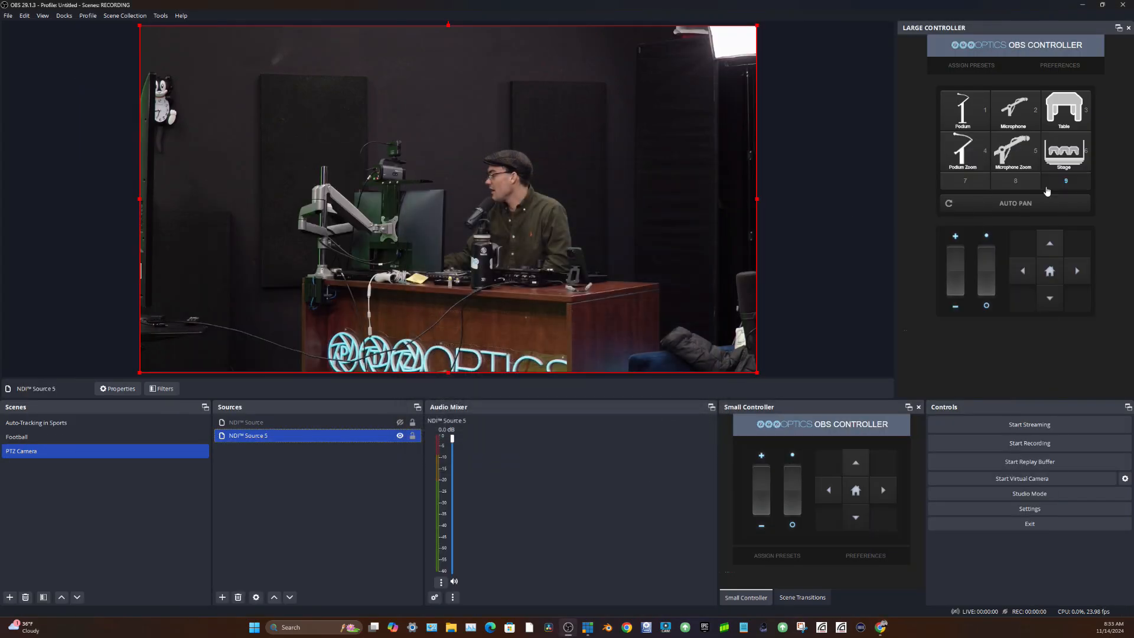
Step: Pan the desk camera left toward the green screen, then back right to frame the presenter's desk
click(1022, 270)
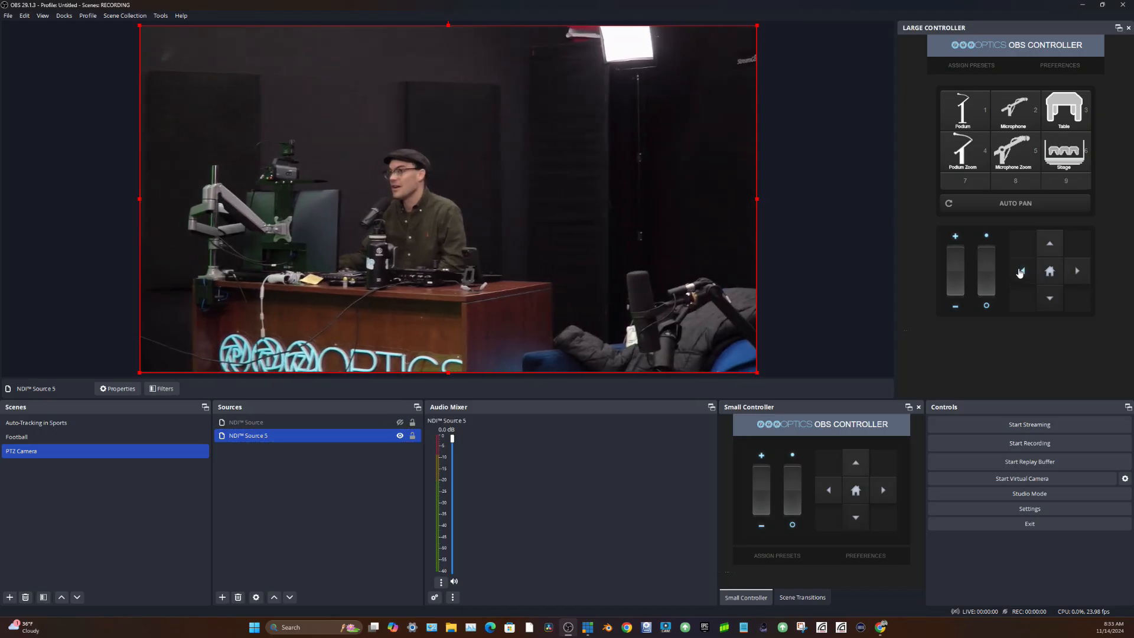
click(1078, 270)
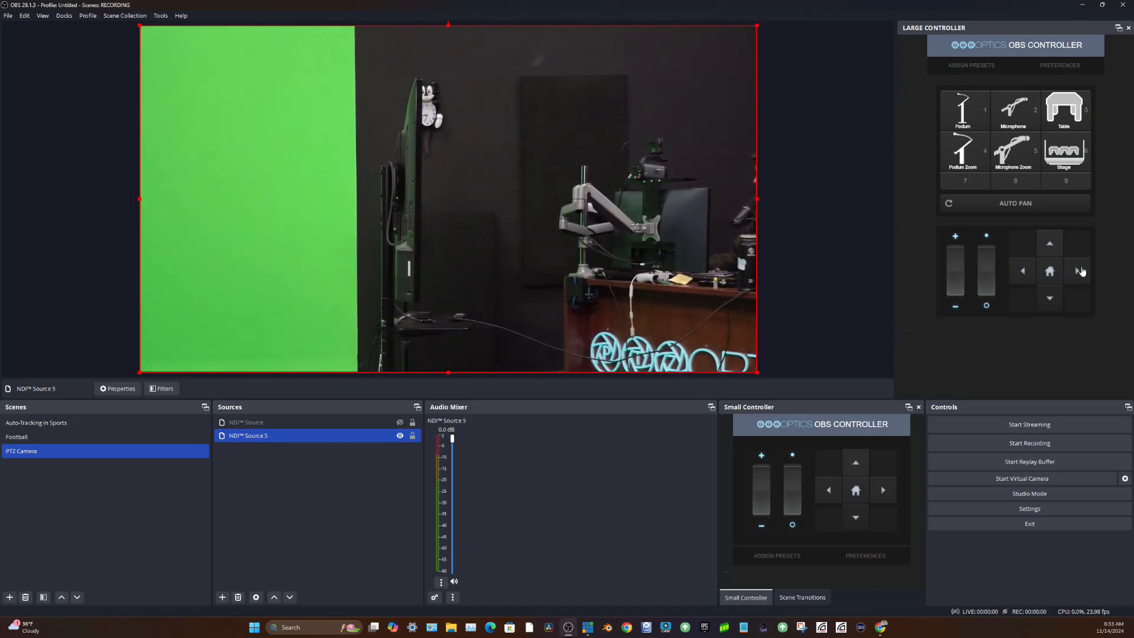
click(1077, 270)
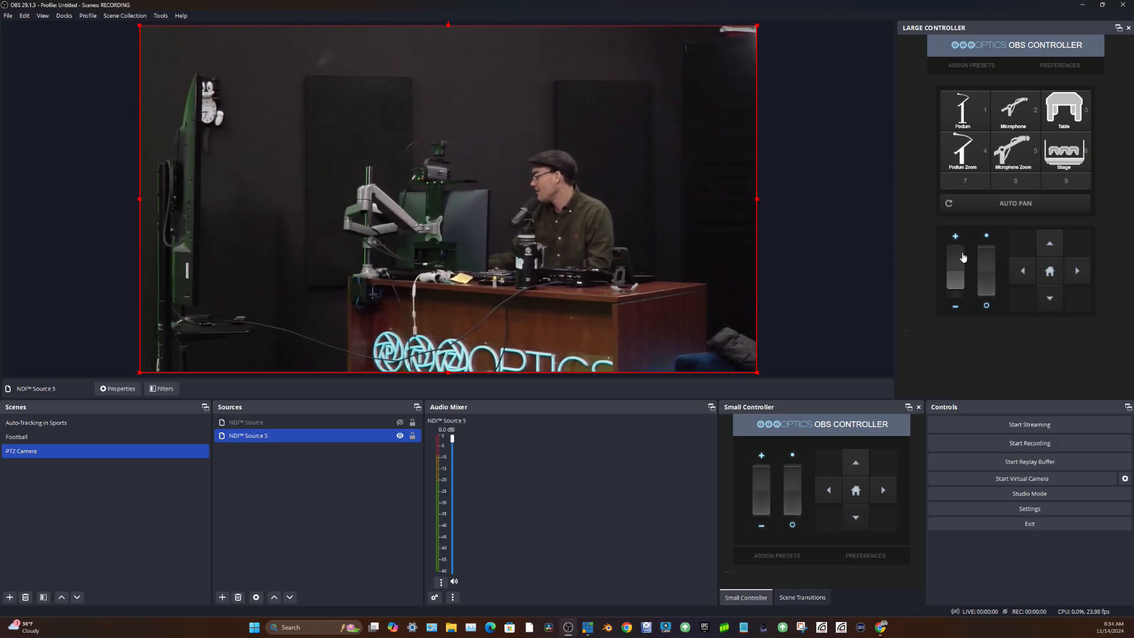
click(1077, 270)
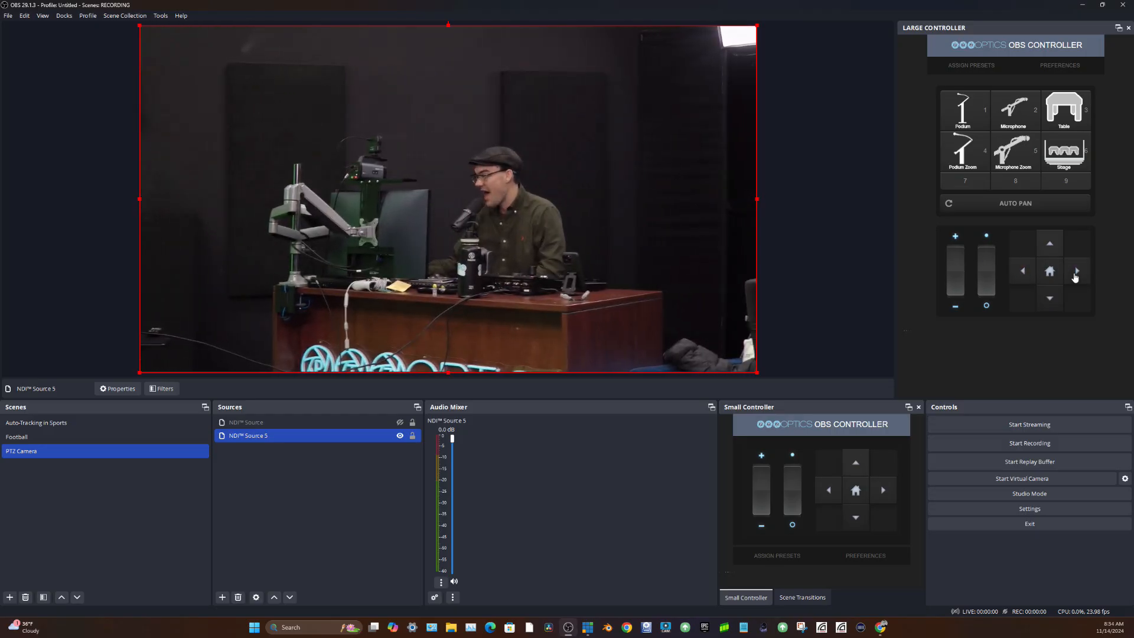